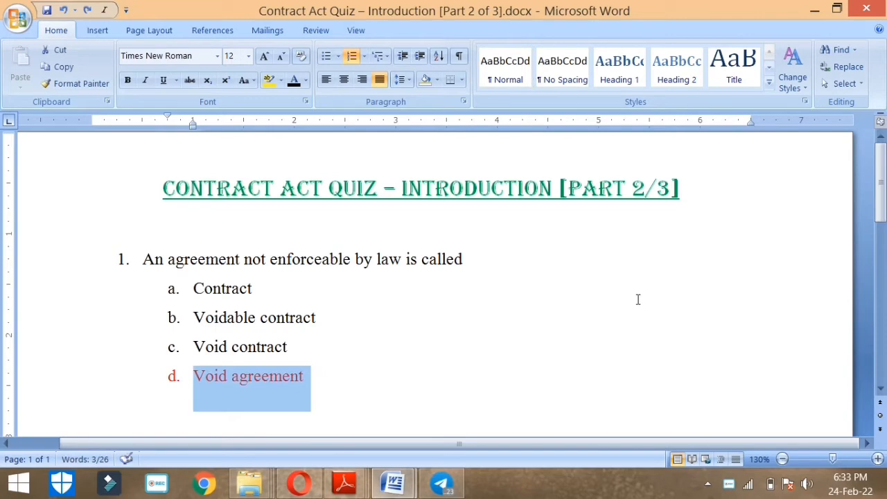
pyautogui.moveTo(407, 275)
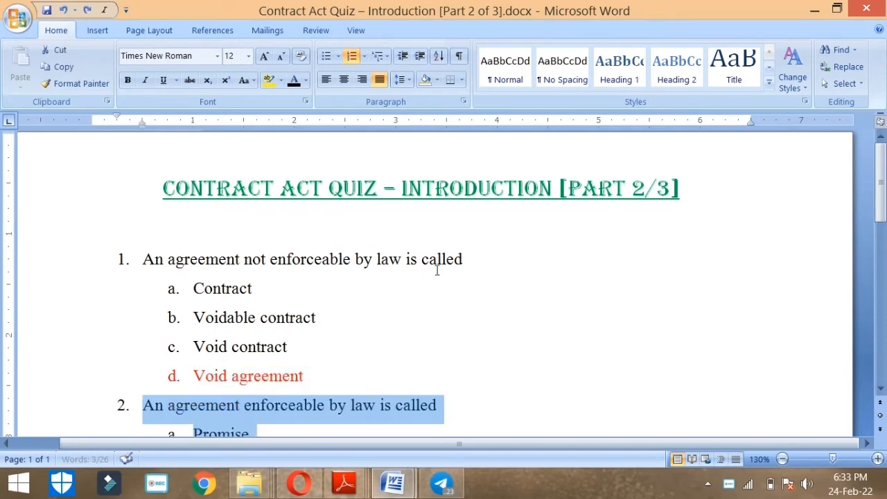
# - Select the correct options of questions 2 and 3 to mark them in red
pyautogui.scroll(-3)
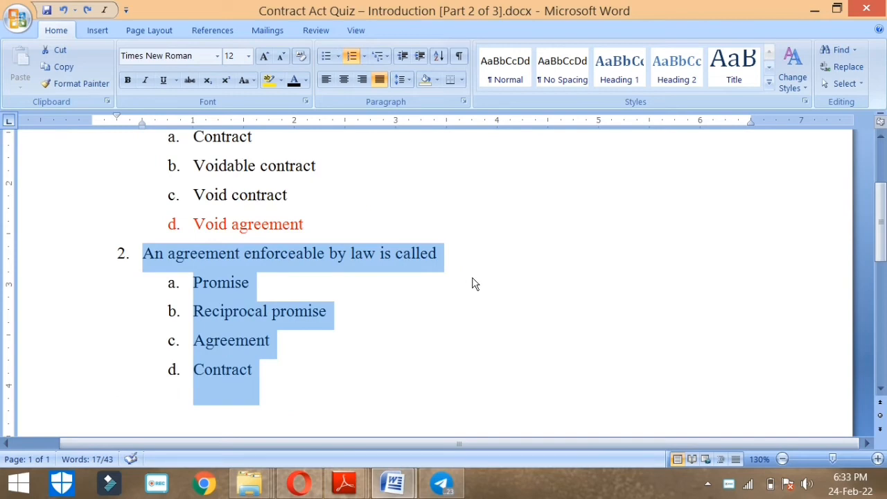
pyautogui.click(435, 274)
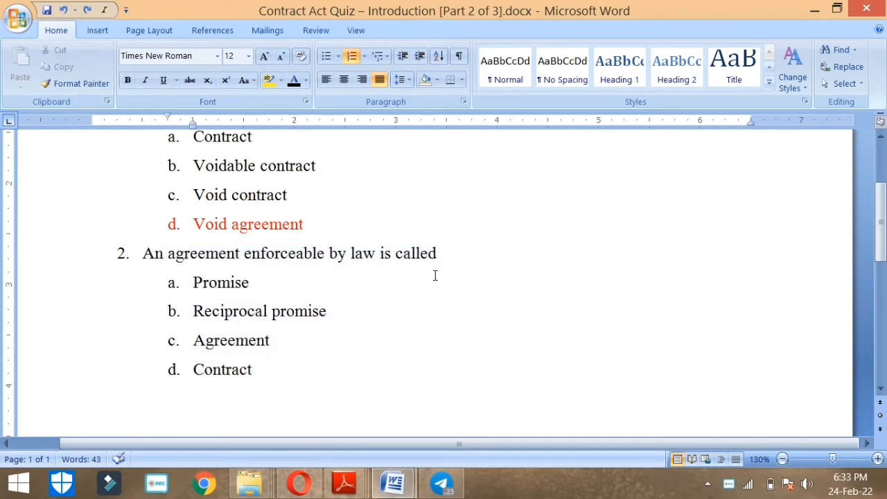
pyautogui.doubleClick(222, 369)
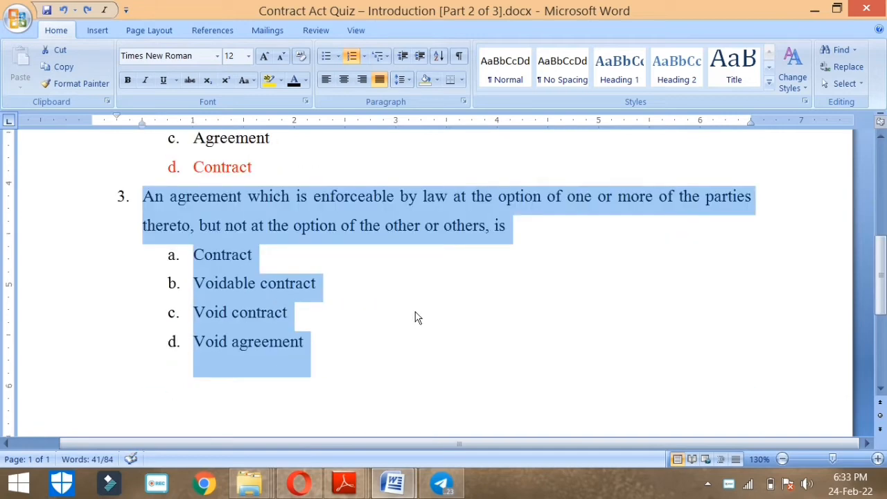
pyautogui.click(549, 213)
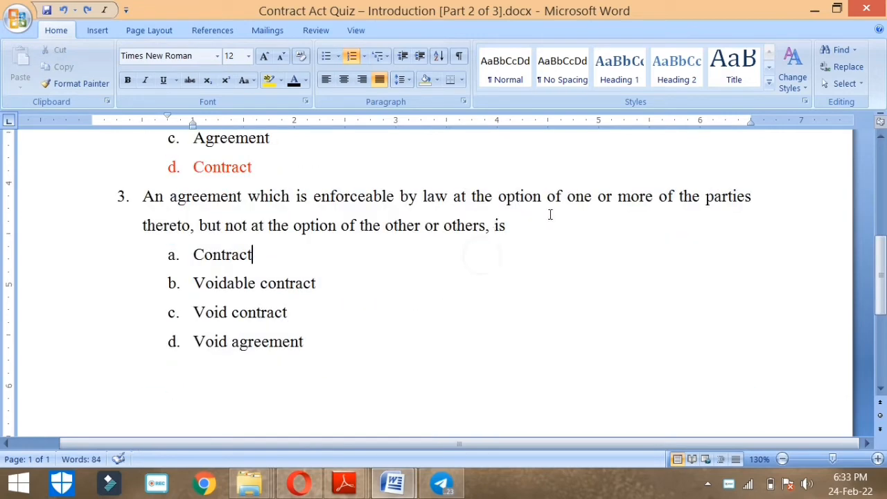
pyautogui.moveTo(643, 206)
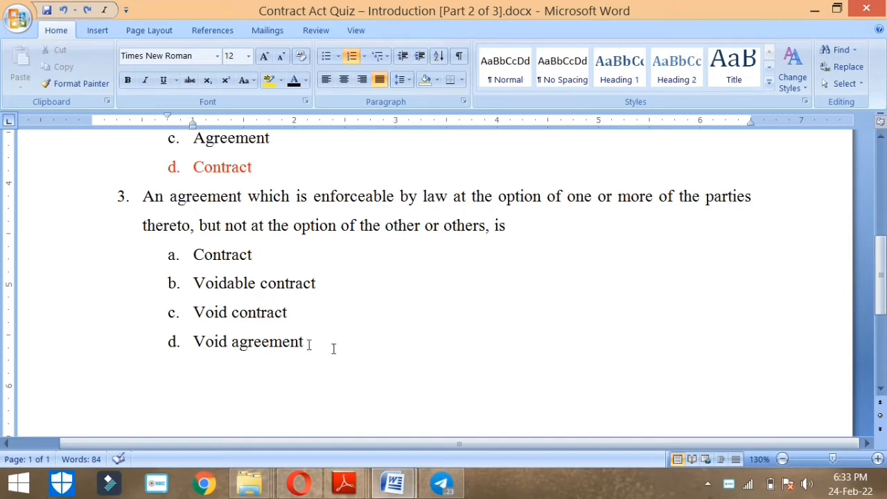
pyautogui.doubleClick(253, 283)
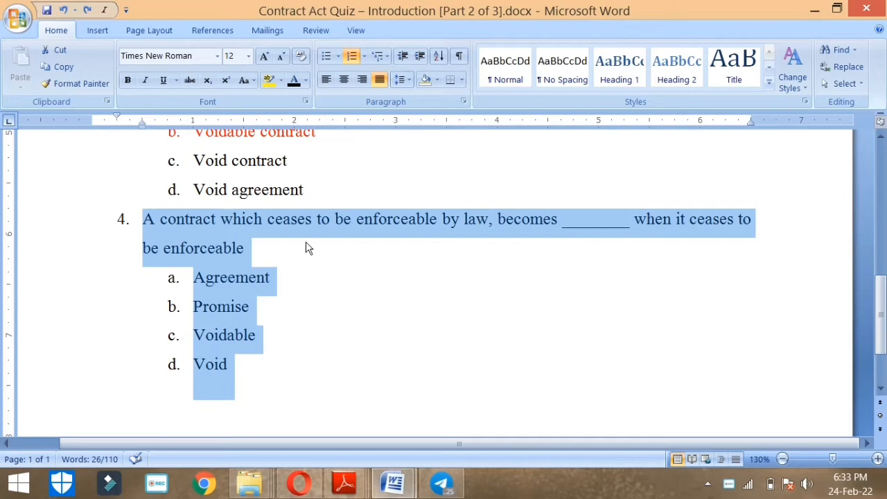
pyautogui.moveTo(491, 252)
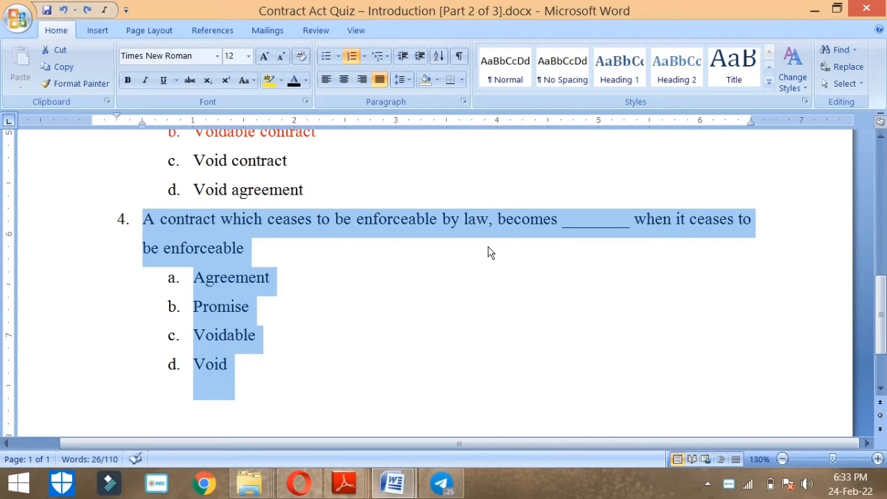
pyautogui.moveTo(700, 242)
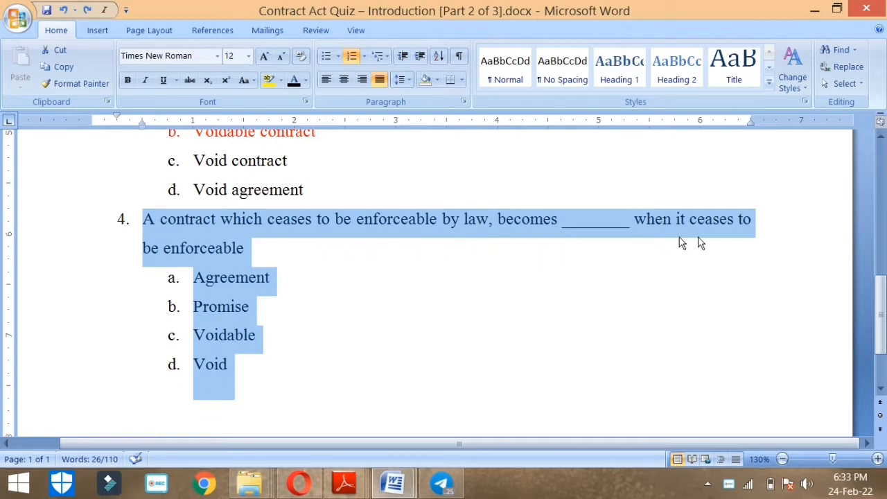
pyautogui.moveTo(621, 235)
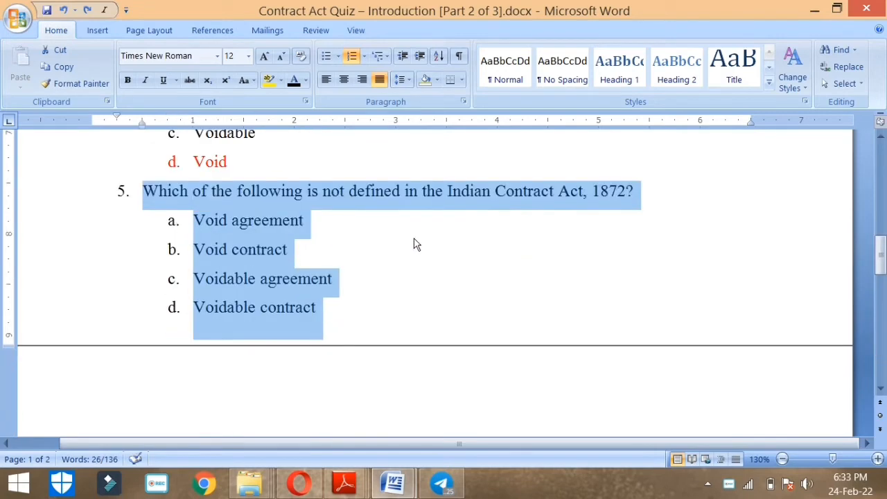
pyautogui.moveTo(496, 232)
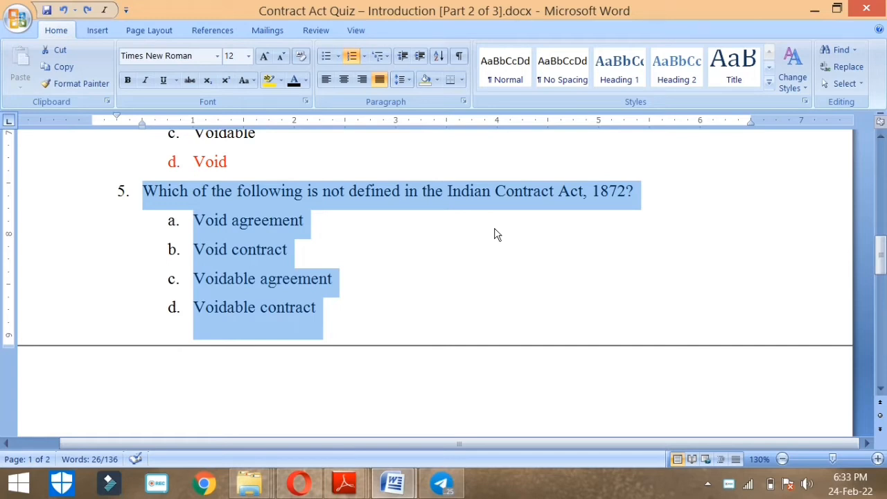
pyautogui.moveTo(289, 297)
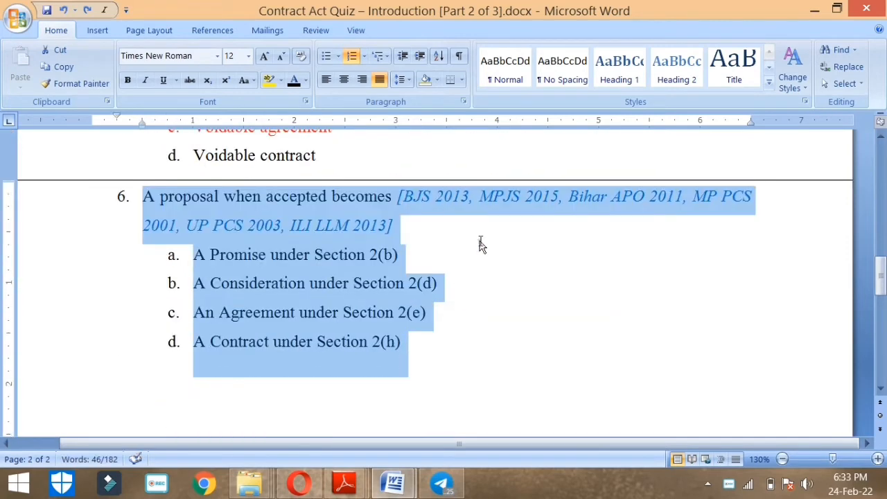
# - Deselect question 6 and place the cursor after its citation before marking option a
pyautogui.click(466, 222)
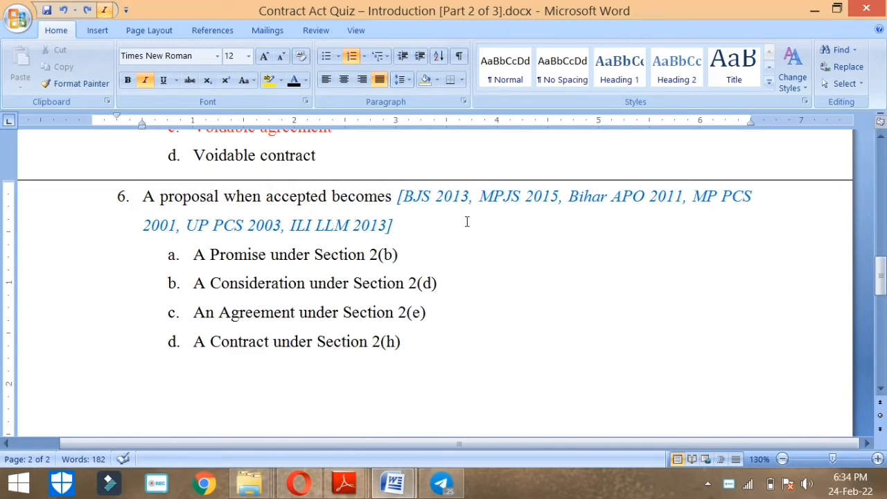
pyautogui.moveTo(307, 224)
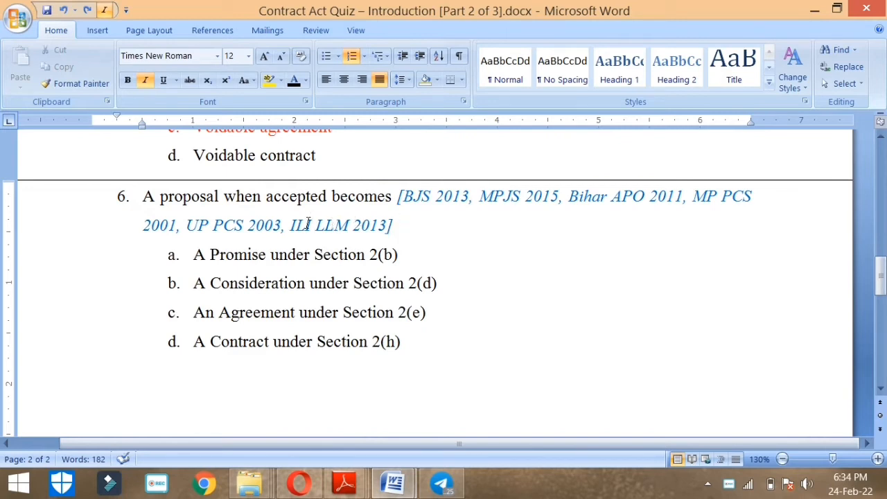
pyautogui.click(395, 224)
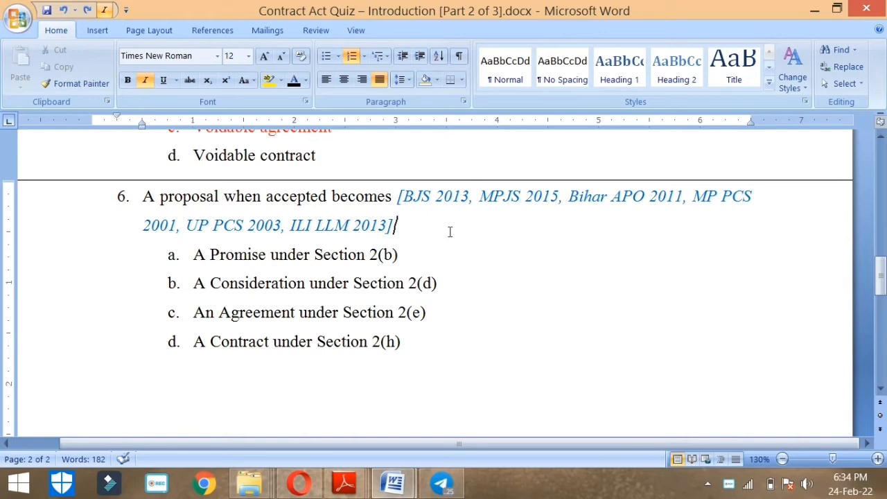
pyautogui.moveTo(508, 205)
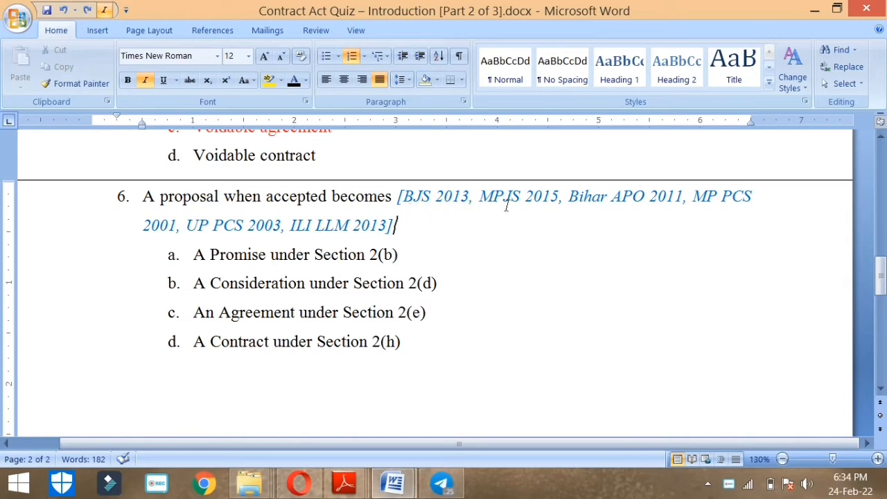
pyautogui.moveTo(461, 191)
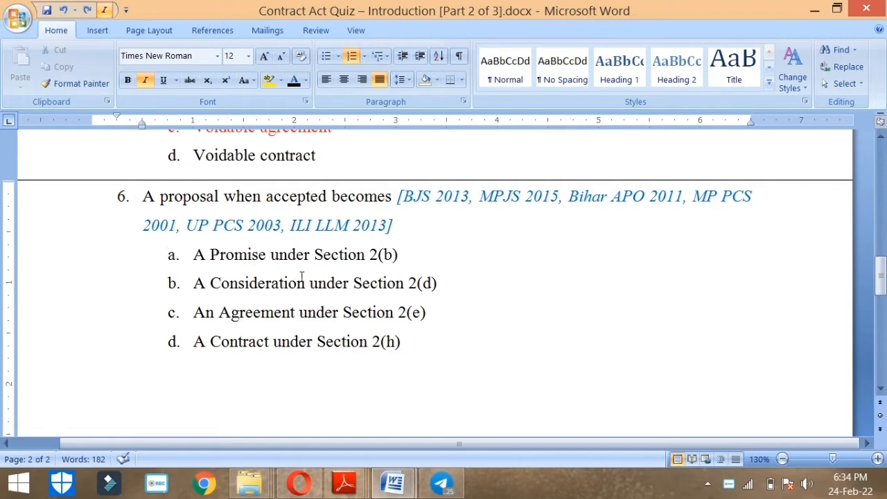
pyautogui.moveTo(415, 326)
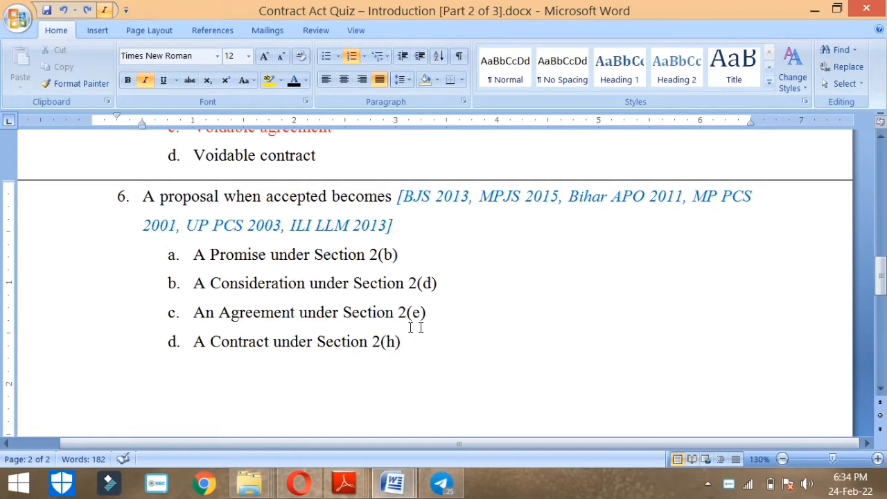
pyautogui.moveTo(405, 372)
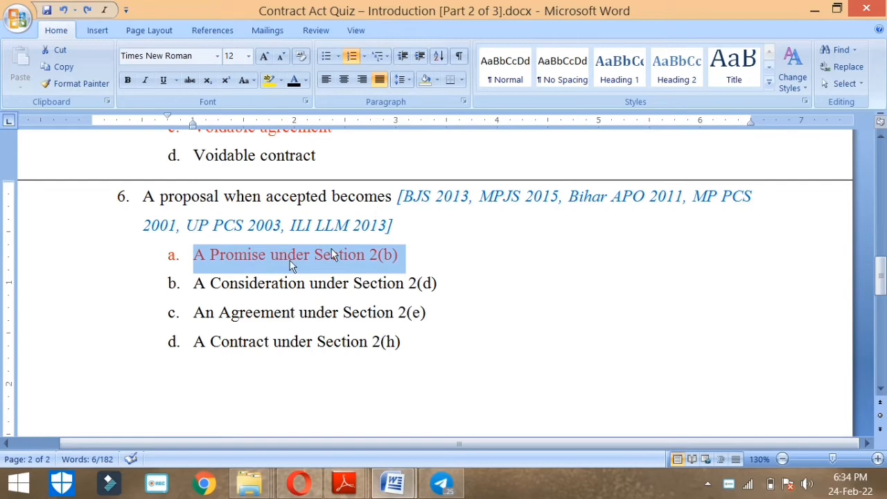
pyautogui.moveTo(478, 294)
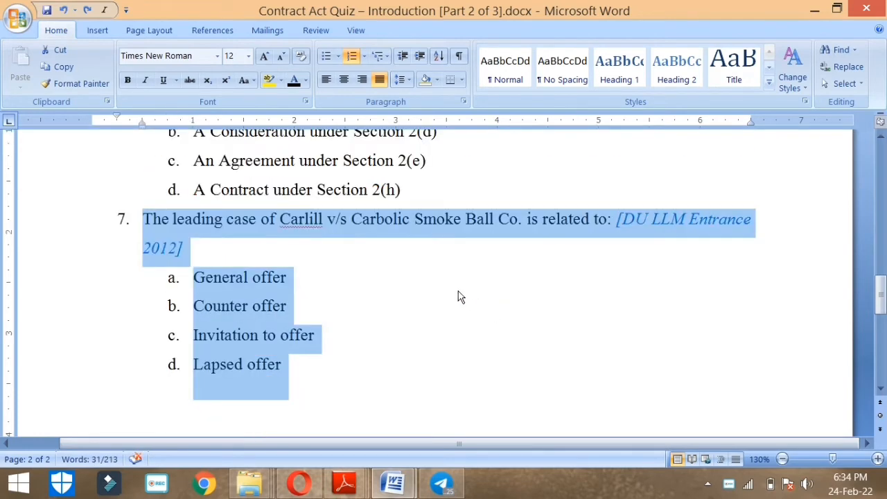
pyautogui.moveTo(594, 267)
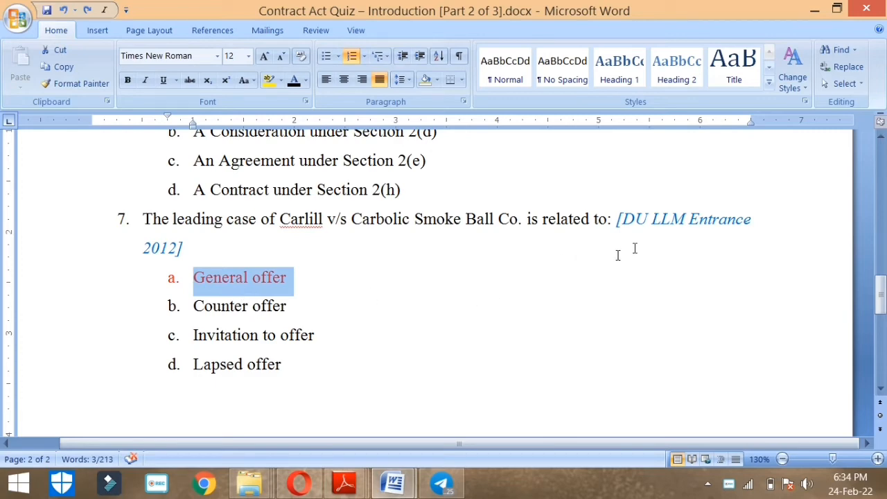
pyautogui.moveTo(668, 247)
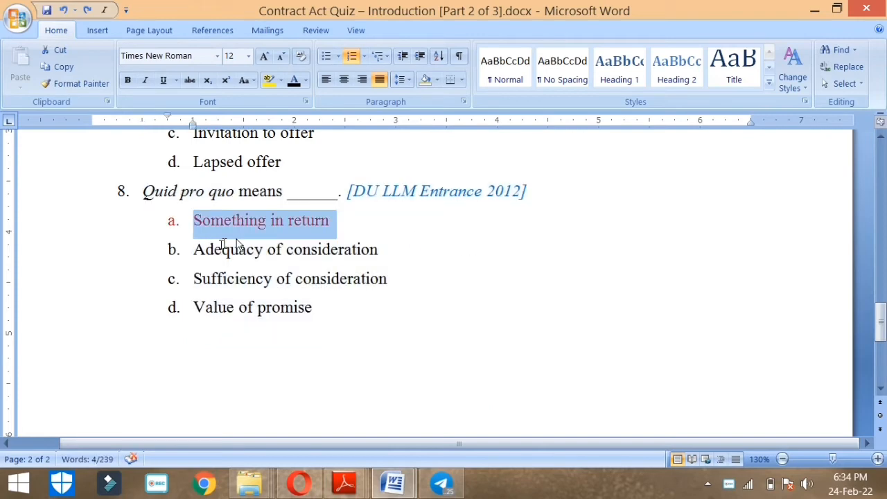
pyautogui.moveTo(479, 221)
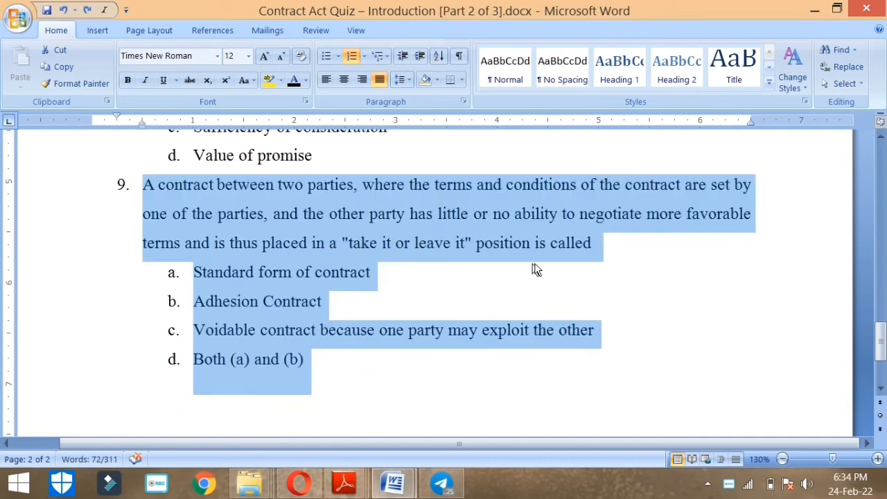
# - Mark Both (a) and (b) in question 9 and the mutual-promises option in question 10 red
pyautogui.click(650, 247)
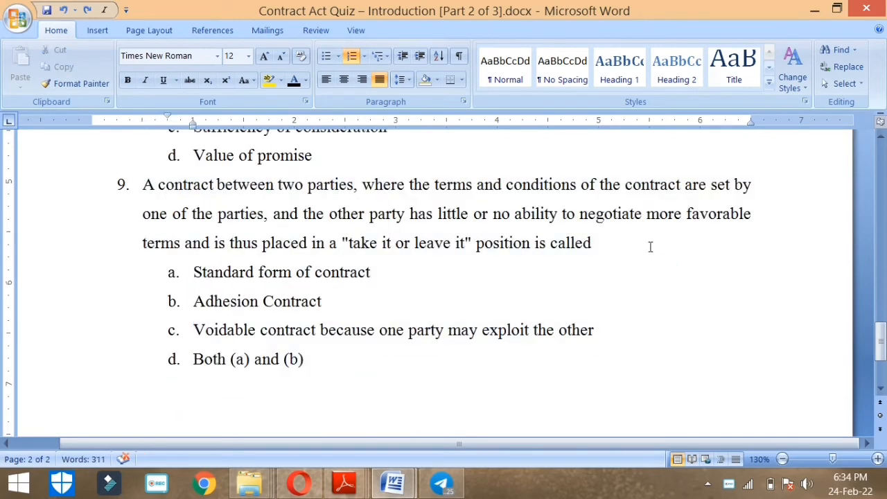
pyautogui.moveTo(252, 203)
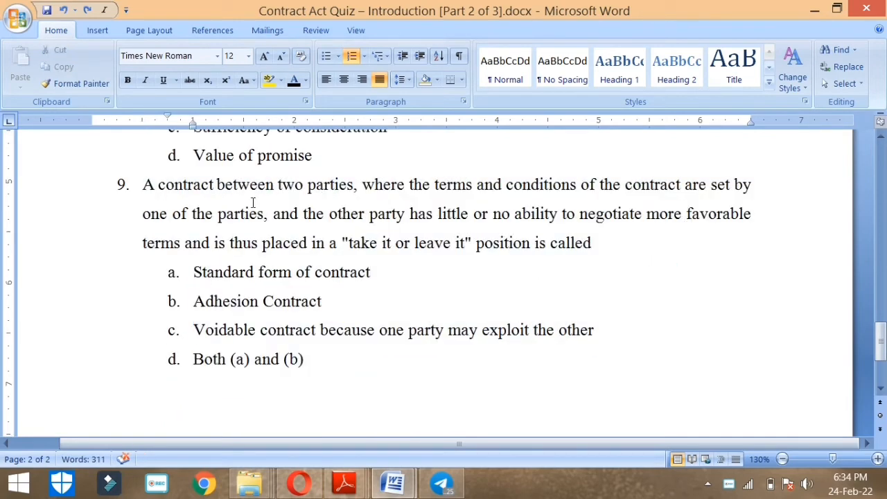
pyautogui.click(370, 271)
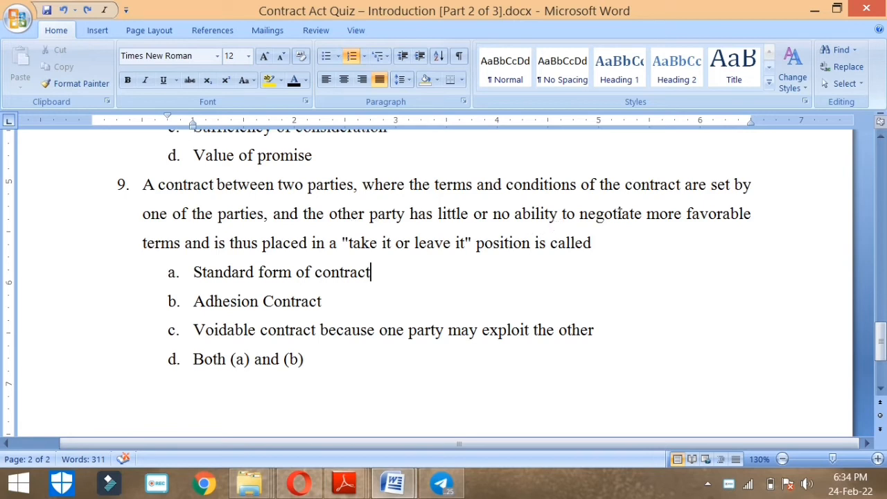
pyautogui.moveTo(626, 232)
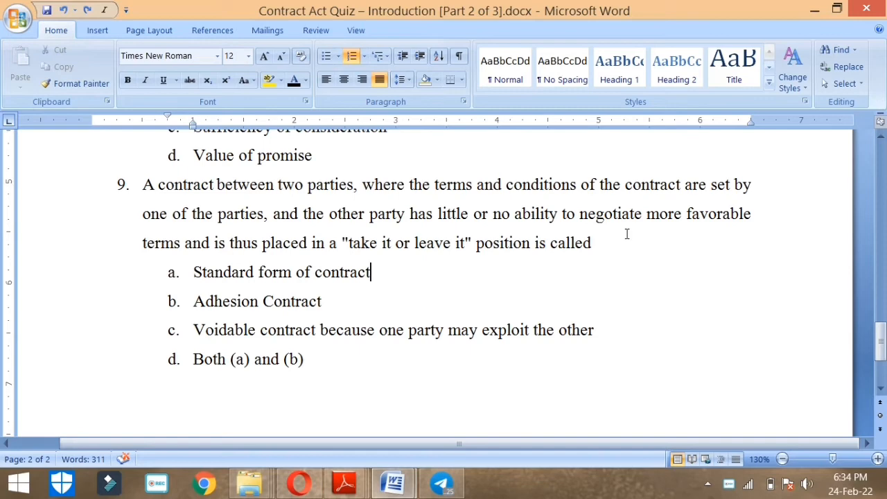
pyautogui.moveTo(429, 252)
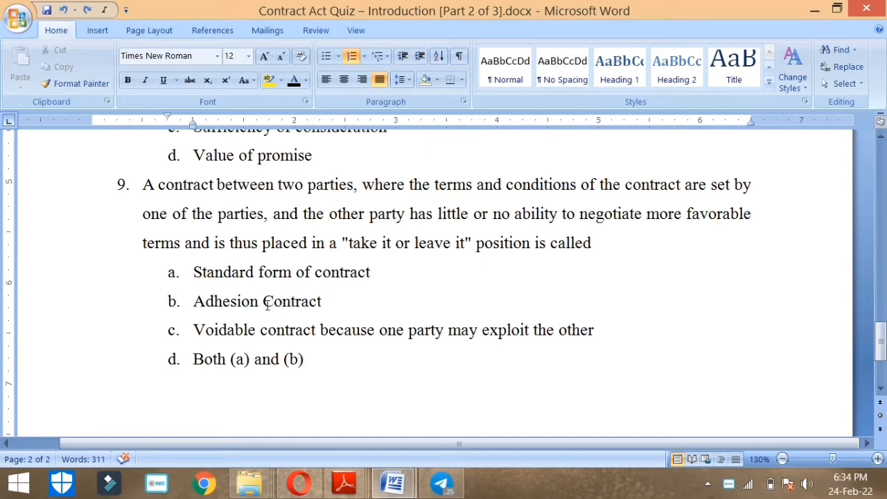
pyautogui.moveTo(313, 330)
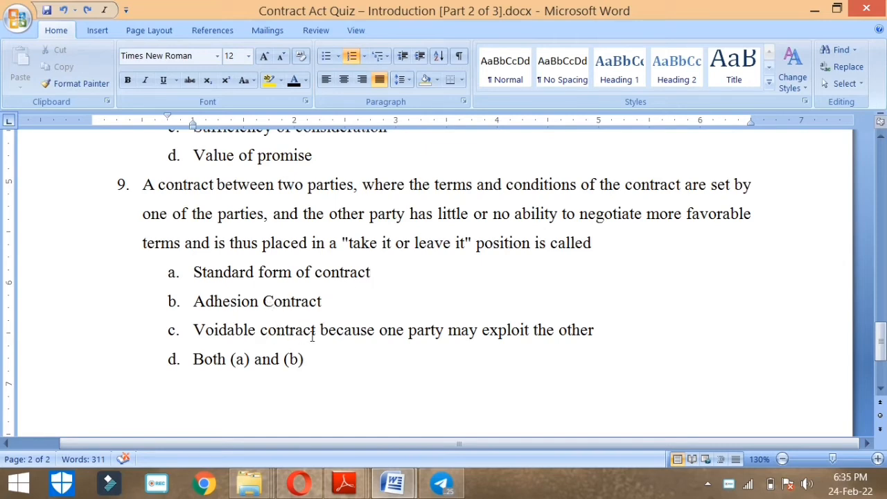
pyautogui.moveTo(582, 359)
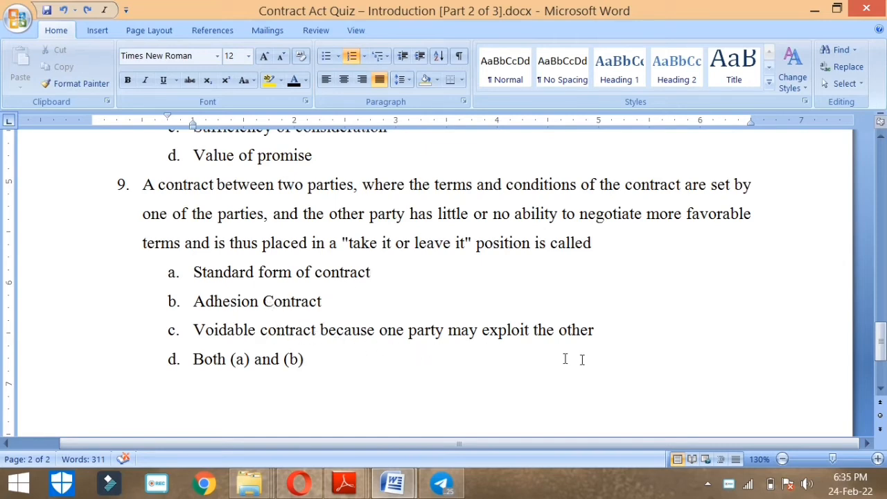
pyautogui.doubleClick(248, 359)
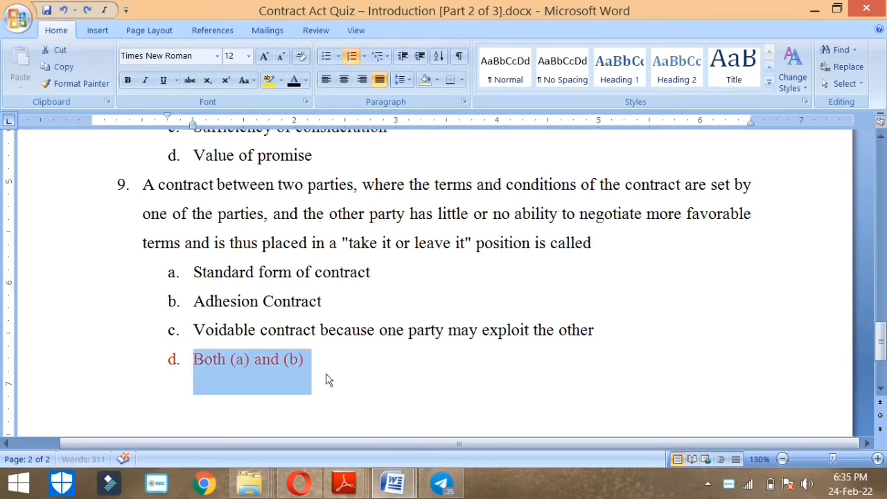
pyautogui.click(316, 272)
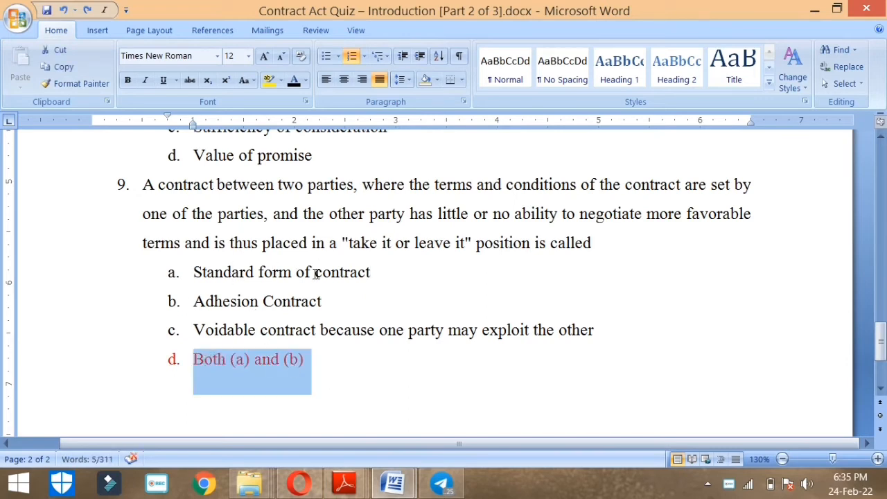
pyautogui.moveTo(495, 315)
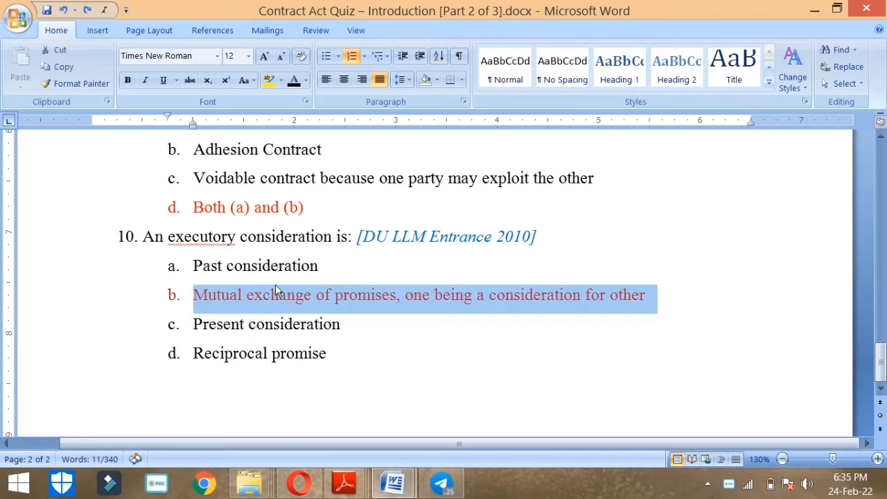
pyautogui.moveTo(239, 312)
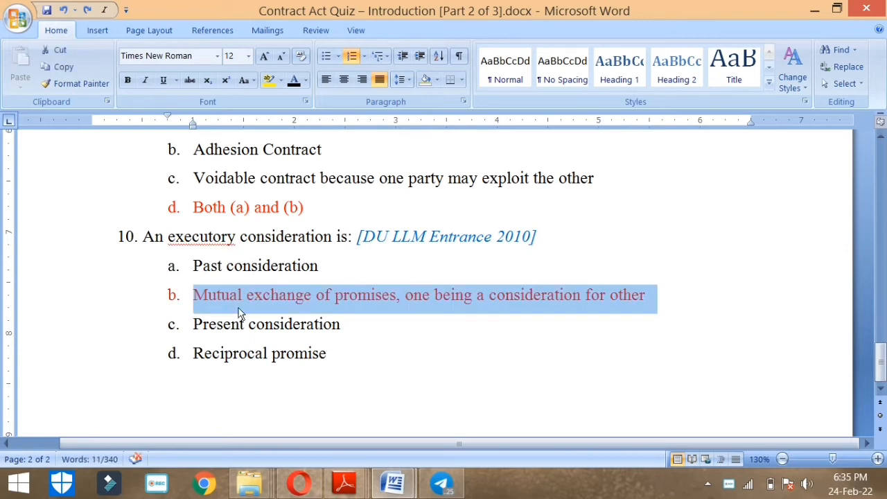
pyautogui.moveTo(419, 319)
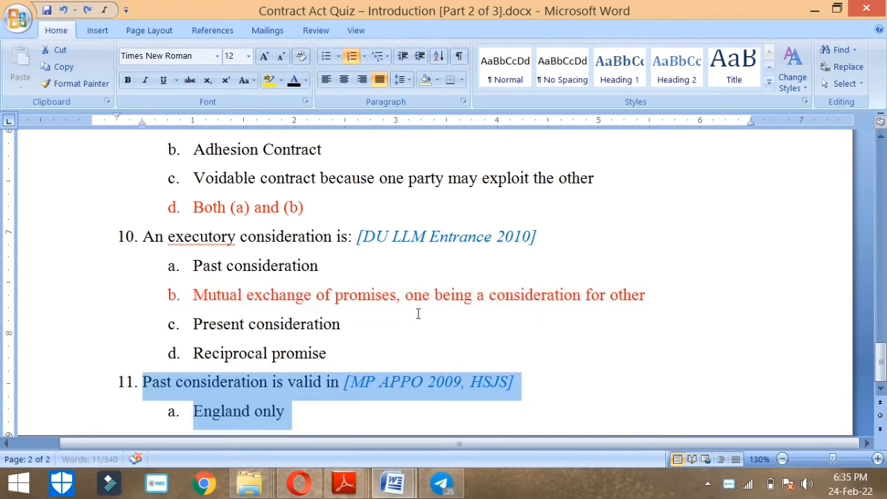
# - Mark India only as the correct answer to question 11 in red
pyautogui.scroll(-3)
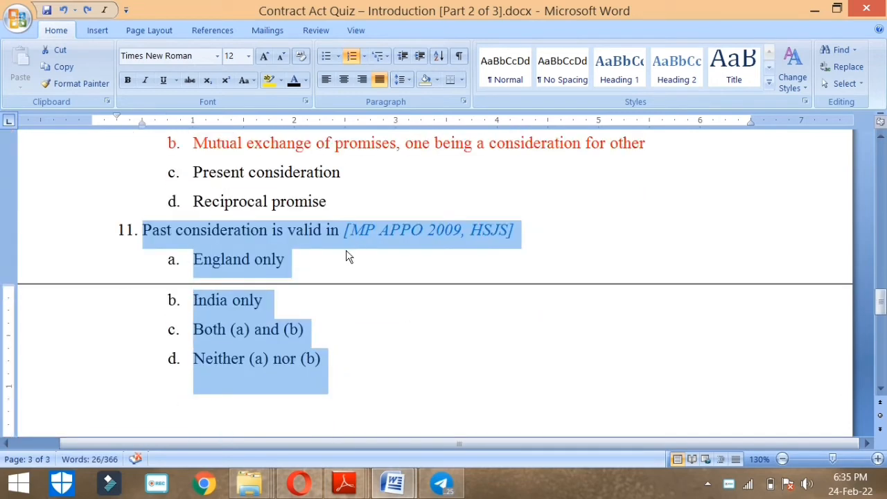
pyautogui.click(266, 276)
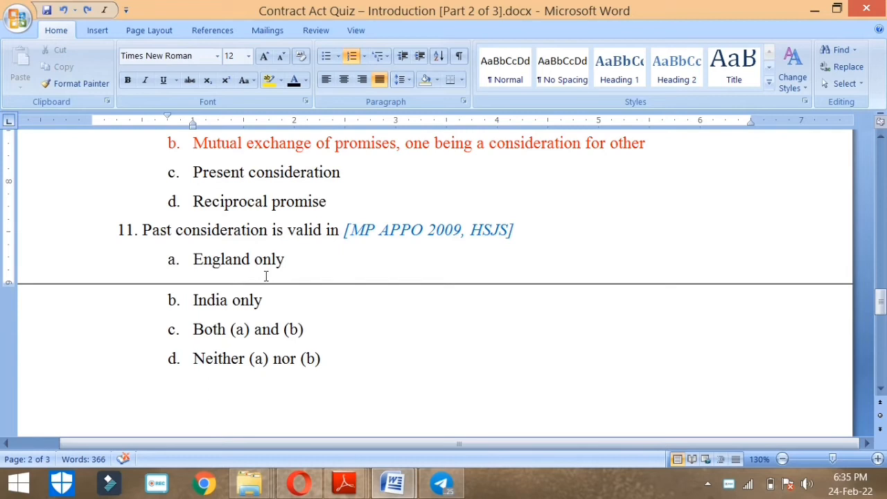
pyautogui.moveTo(219, 310)
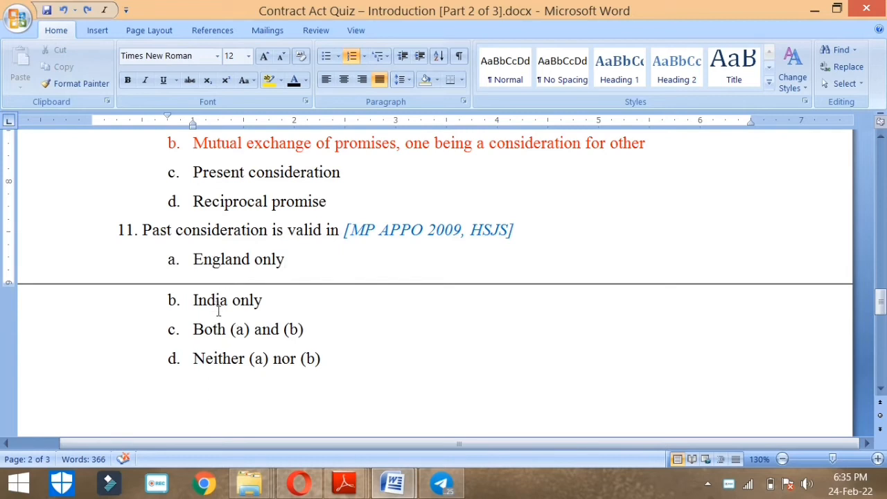
pyautogui.doubleClick(228, 299)
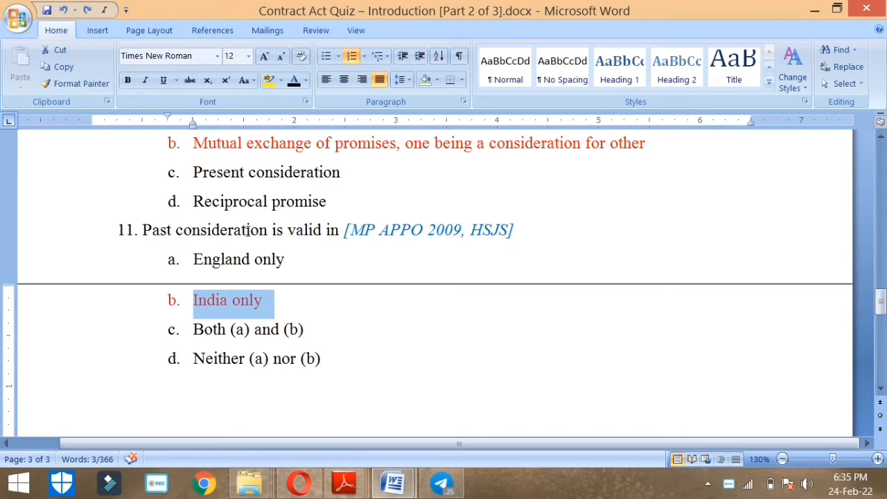
pyautogui.moveTo(366, 258)
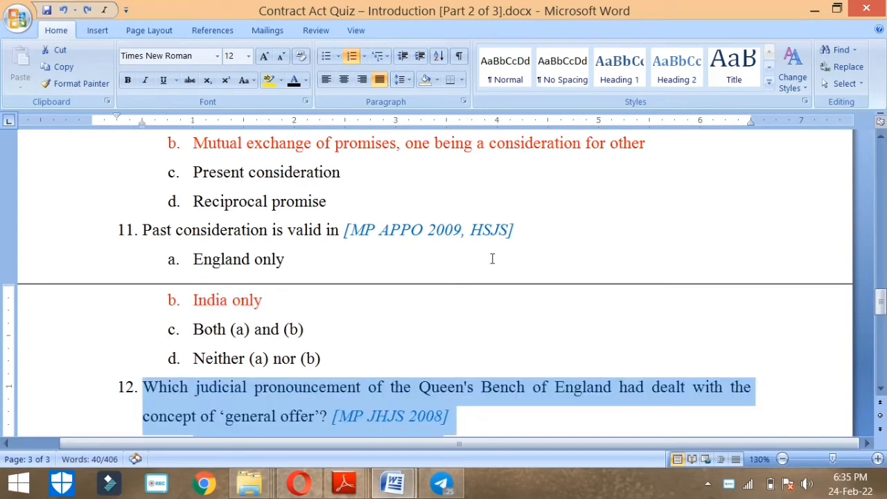
# - Scroll down past question 12 to reach question 13 on Harvey v/s Facey
pyautogui.scroll(-3)
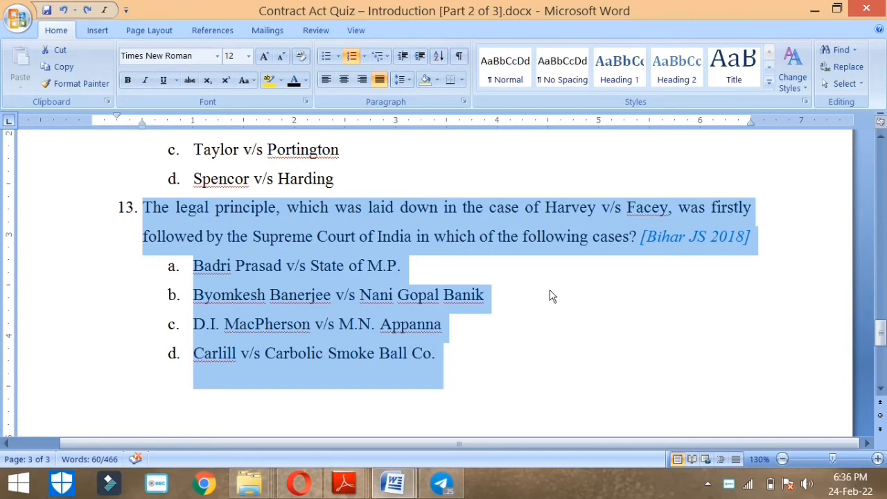
# - Select D.I. MacPherson v/s M.N. Appanna under question 13 to mark it red
pyautogui.click(618, 208)
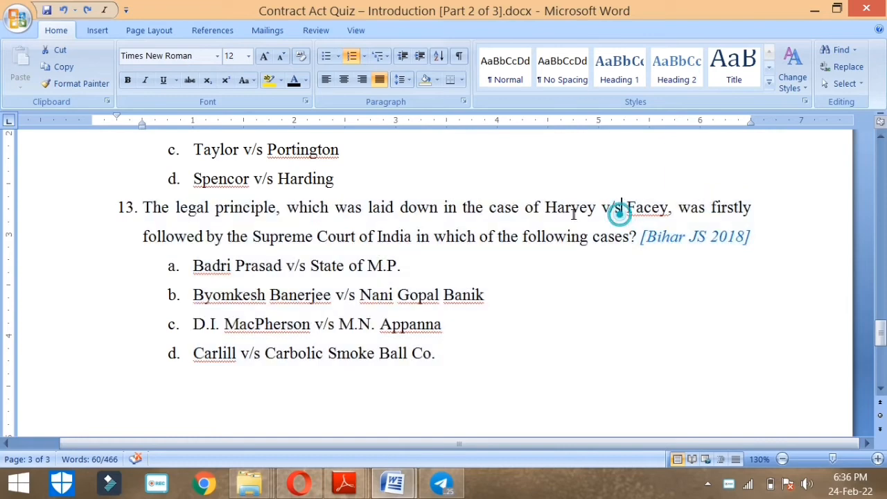
pyautogui.doubleClick(604, 208)
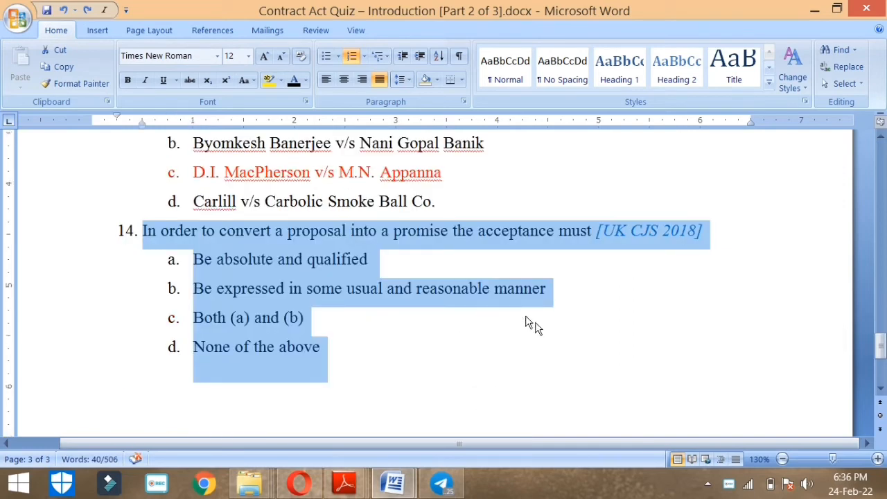
pyautogui.moveTo(613, 253)
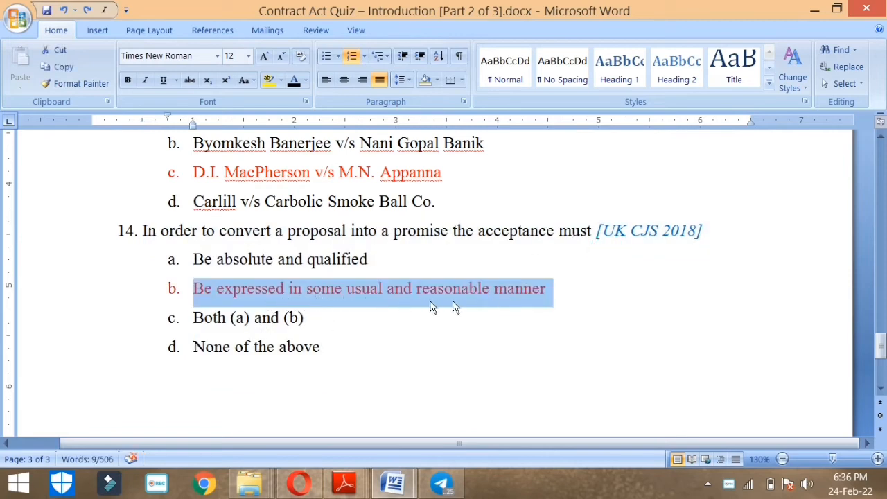
pyautogui.moveTo(623, 242)
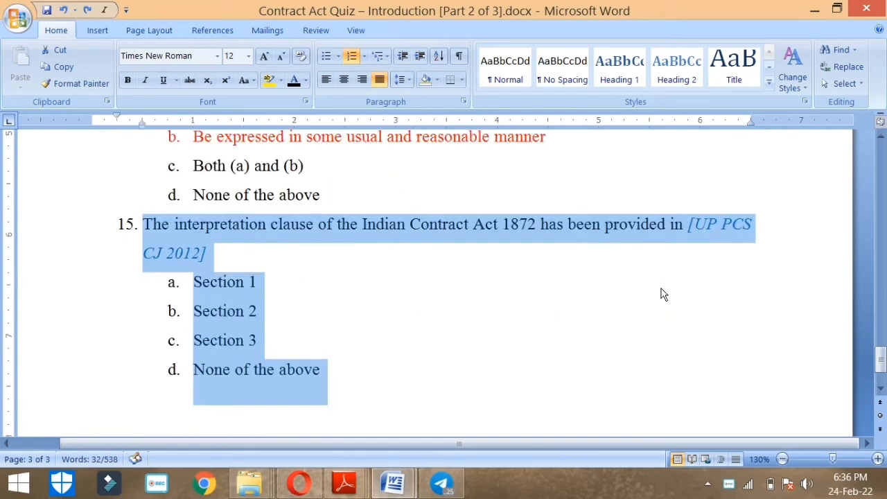
pyautogui.moveTo(531, 284)
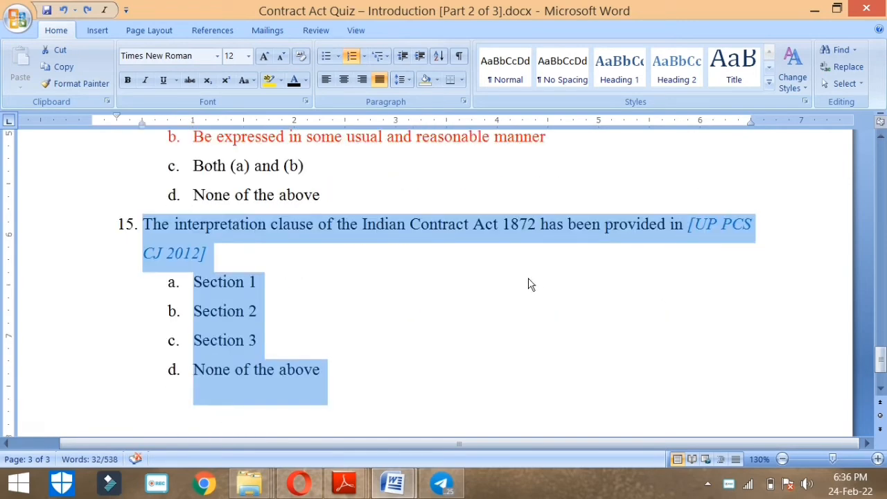
pyautogui.moveTo(540, 260)
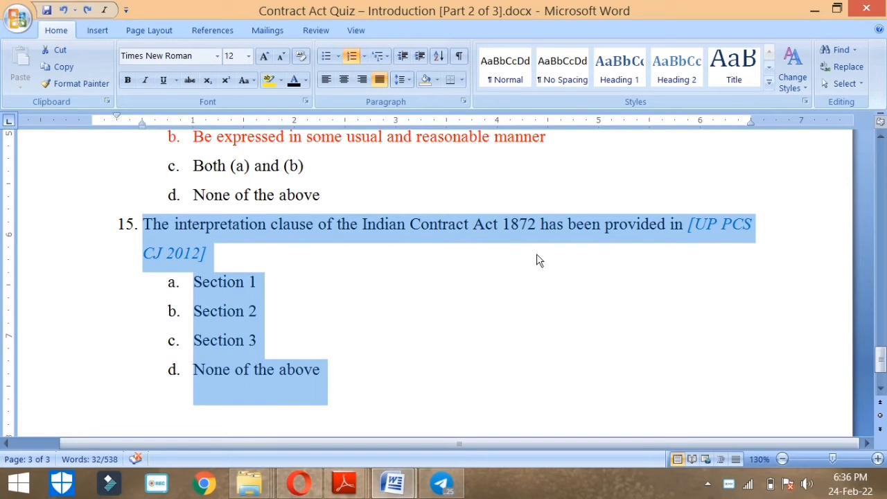
# - Mark Section 2 as the correct answer to question 15 in red
pyautogui.click(574, 239)
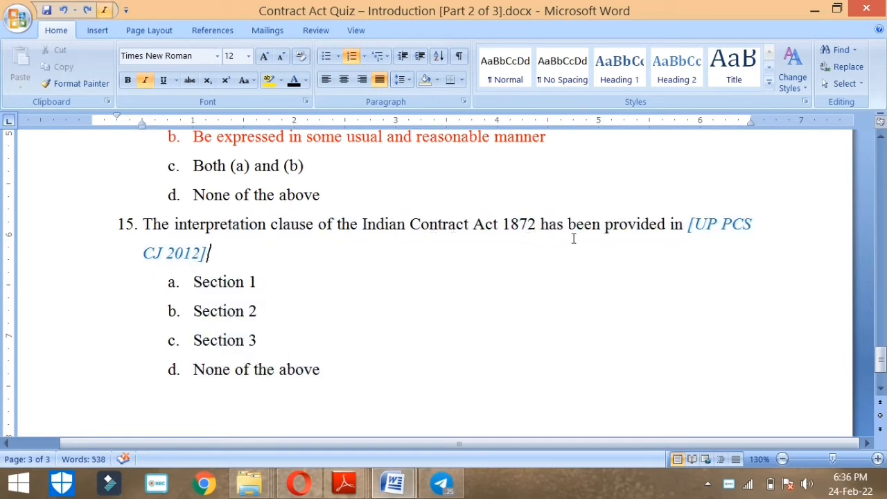
pyautogui.doubleClick(224, 311)
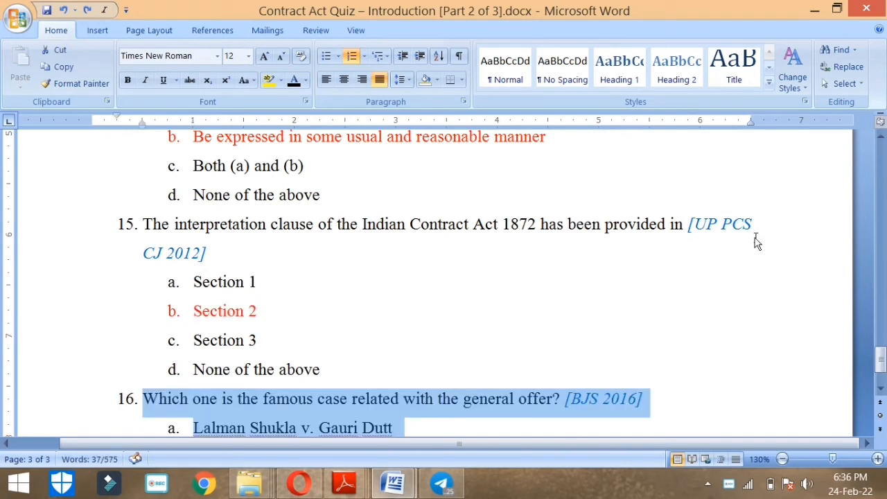
# - Scroll down through question 16 (Carlill v. Carbolic Smoke Ball Co.) to question 17
pyautogui.scroll(-3)
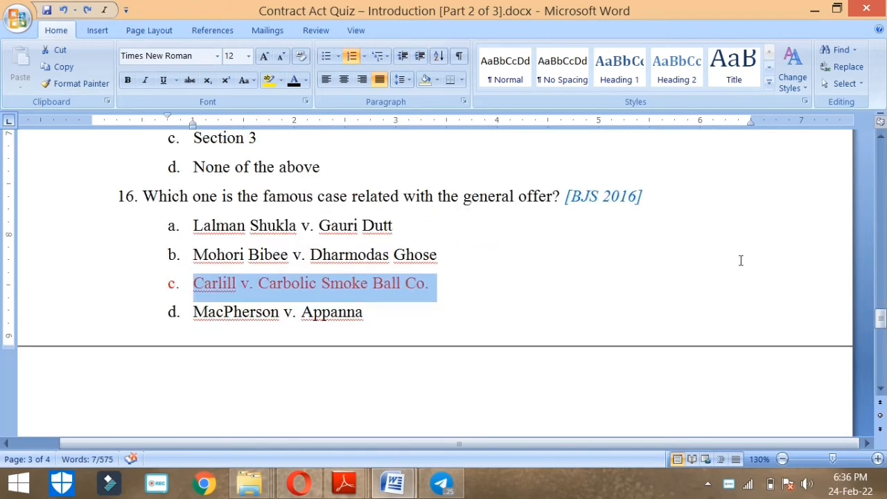
pyautogui.moveTo(745, 247)
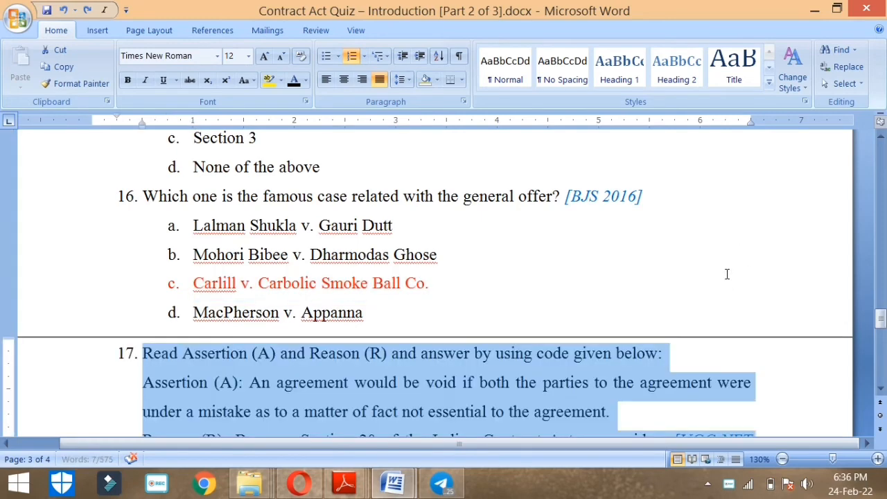
pyautogui.scroll(-3)
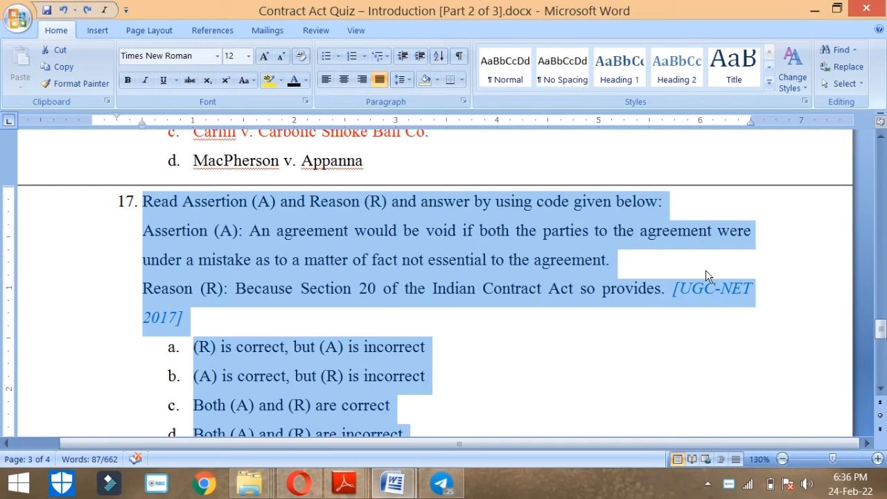
# - Deselect the newly added question 17 so its assertion-reason options can be marked
pyautogui.scroll(-3)
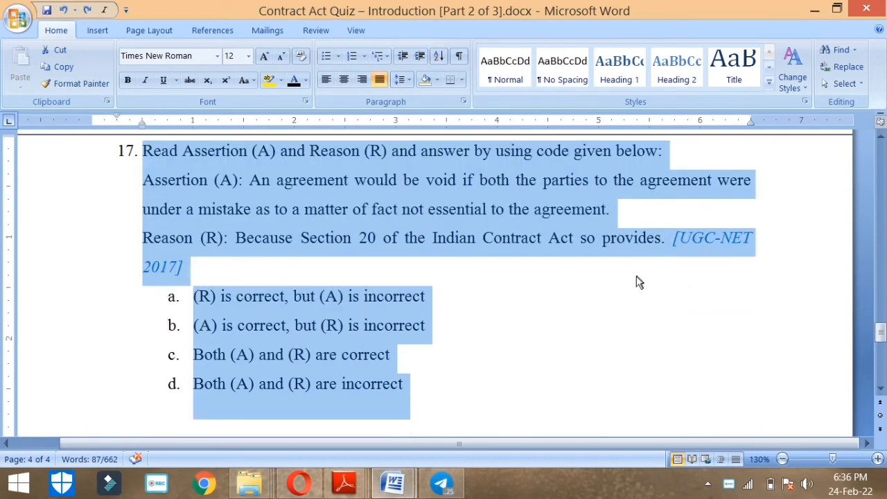
pyautogui.click(388, 187)
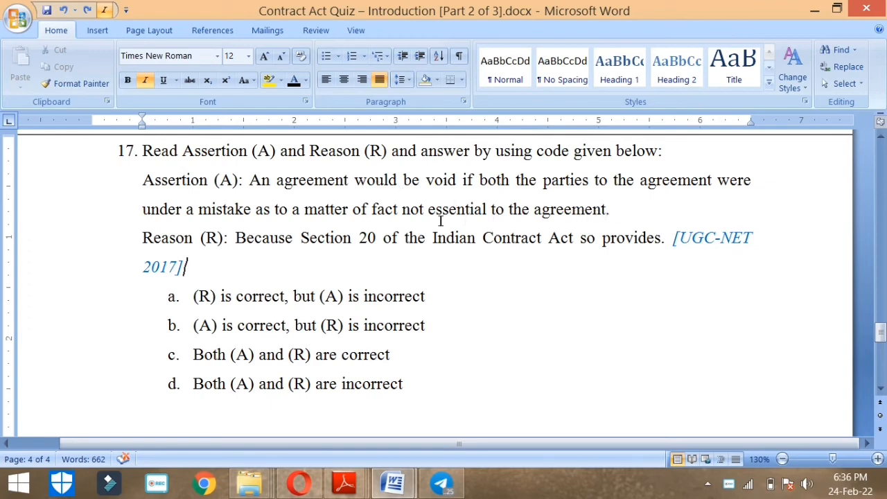
pyautogui.moveTo(563, 236)
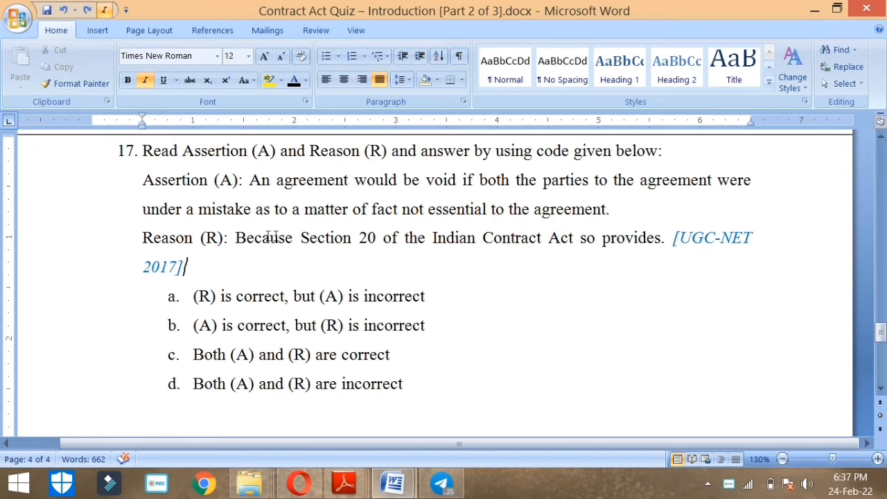
pyautogui.moveTo(449, 244)
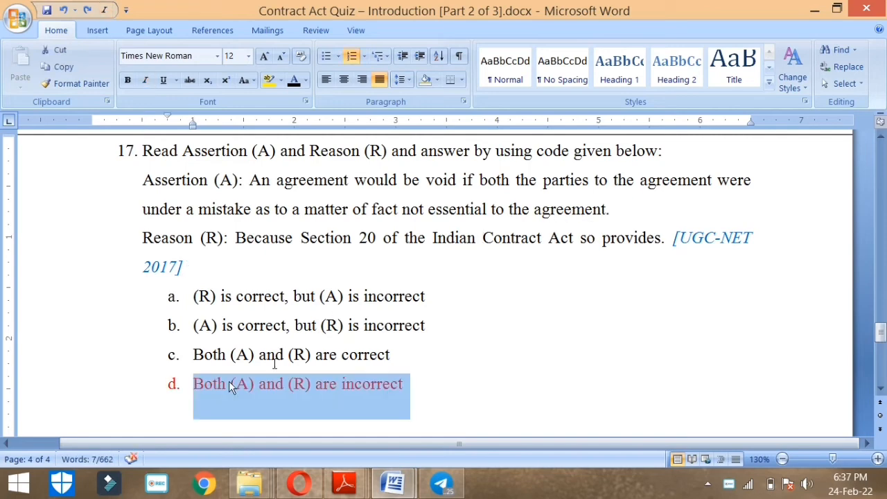
pyautogui.moveTo(293, 386)
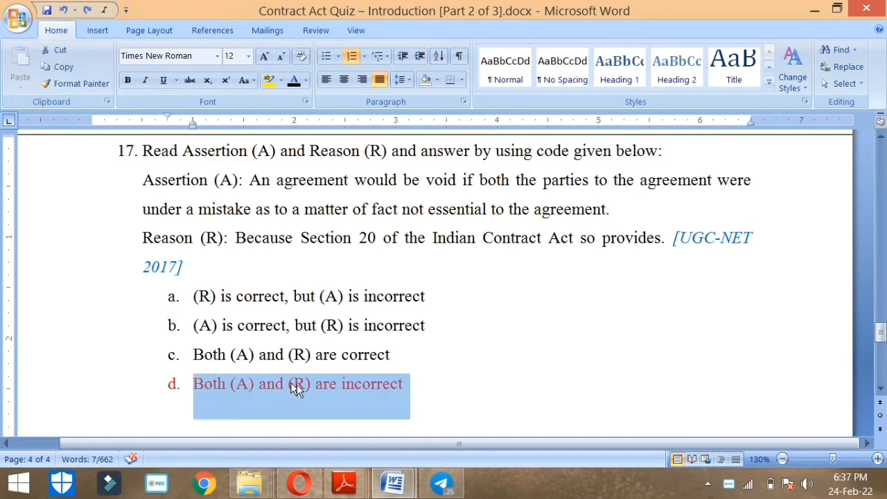
pyautogui.moveTo(491, 368)
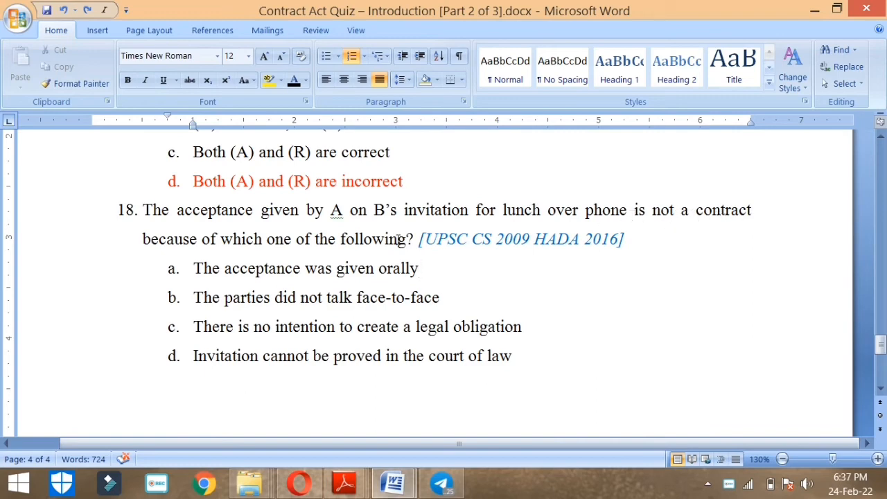
pyautogui.moveTo(472, 197)
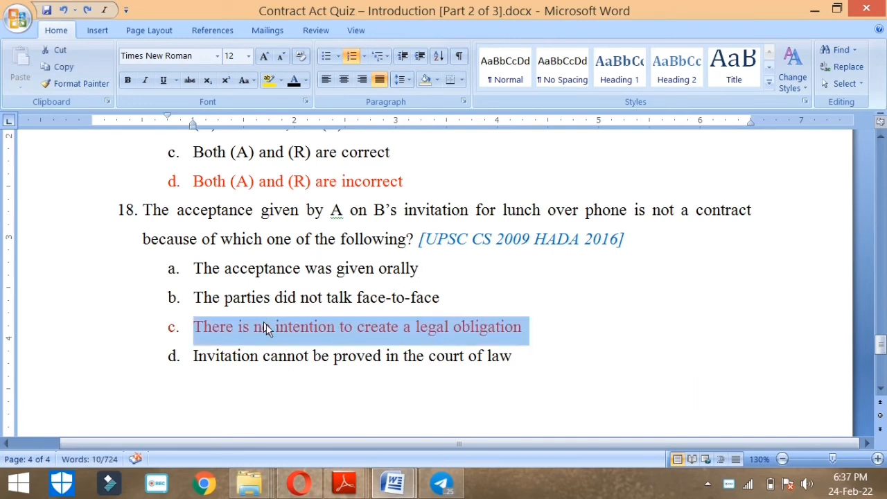
pyautogui.moveTo(574, 333)
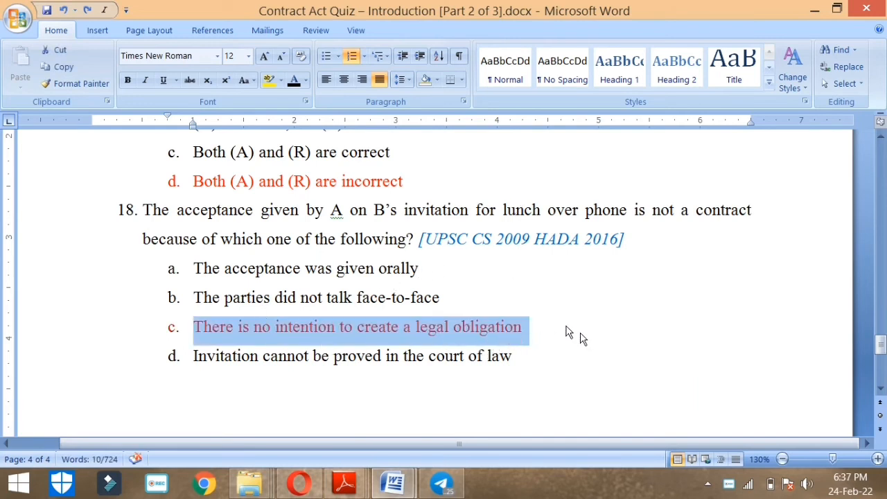
pyautogui.moveTo(526, 243)
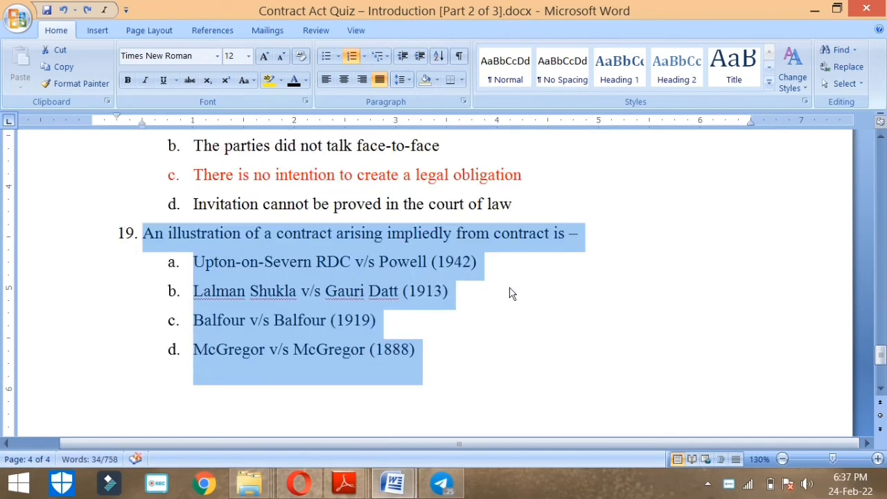
pyautogui.moveTo(588, 283)
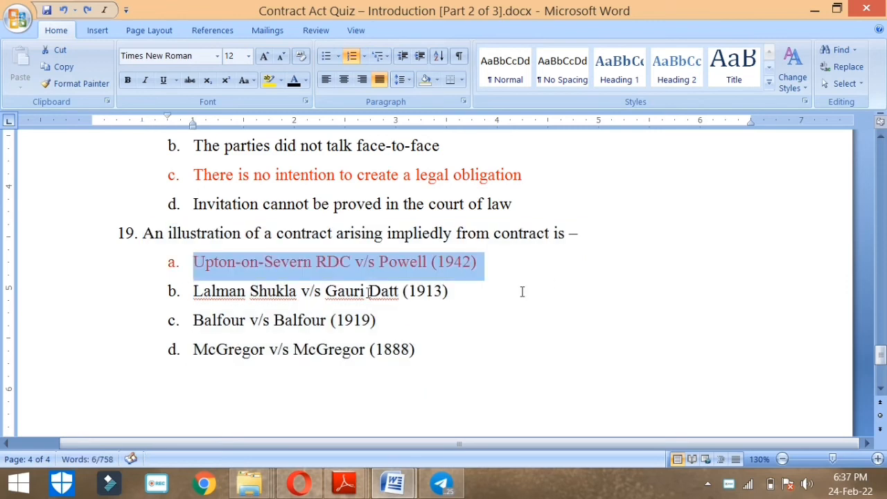
pyautogui.moveTo(388, 285)
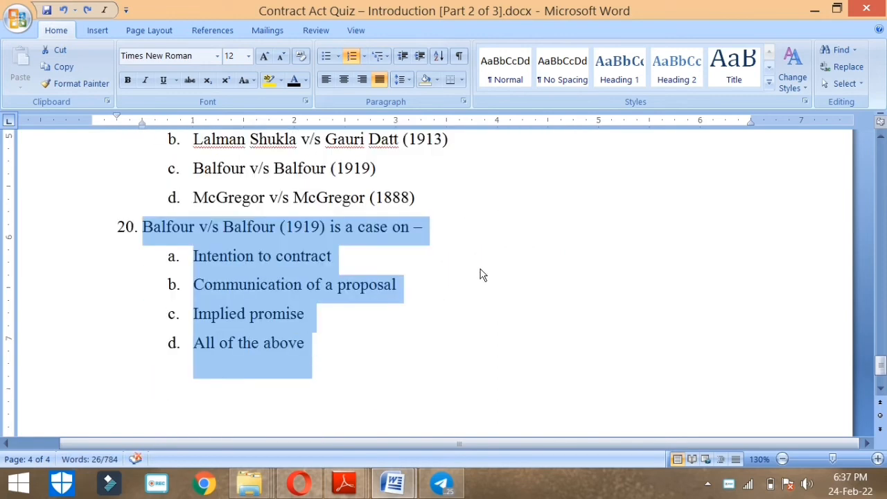
# - Deselect the newly pasted question 20 after questions 18 and 19 are marked
pyautogui.click(490, 260)
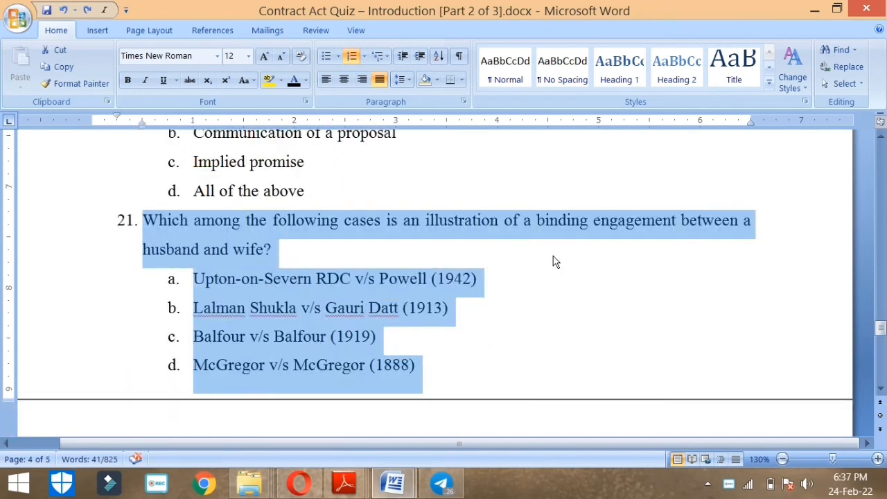
pyautogui.moveTo(558, 261)
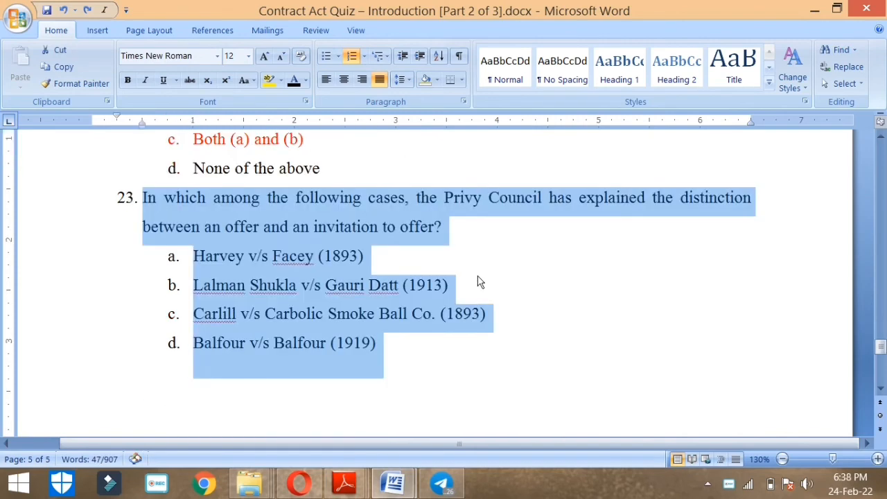
# - Deselect the pasted question 23 and position the cursor to mark its Harvey v/s Facey answer
pyautogui.click(510, 244)
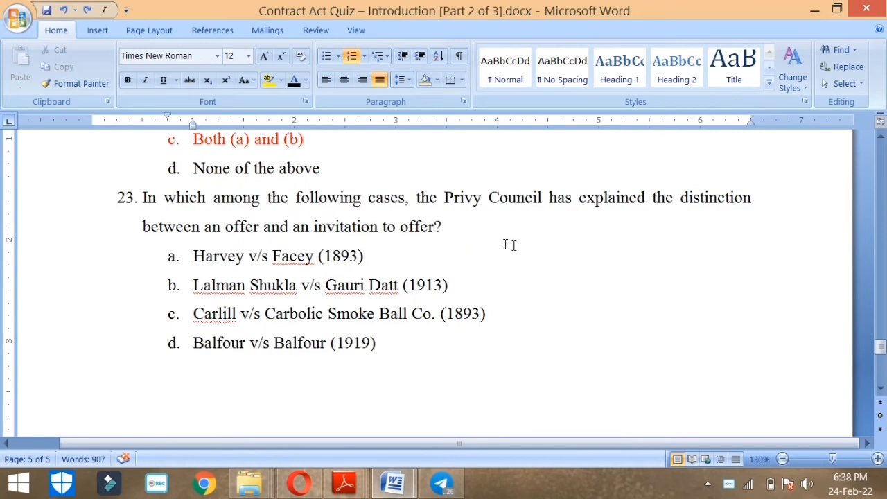
pyautogui.moveTo(605, 241)
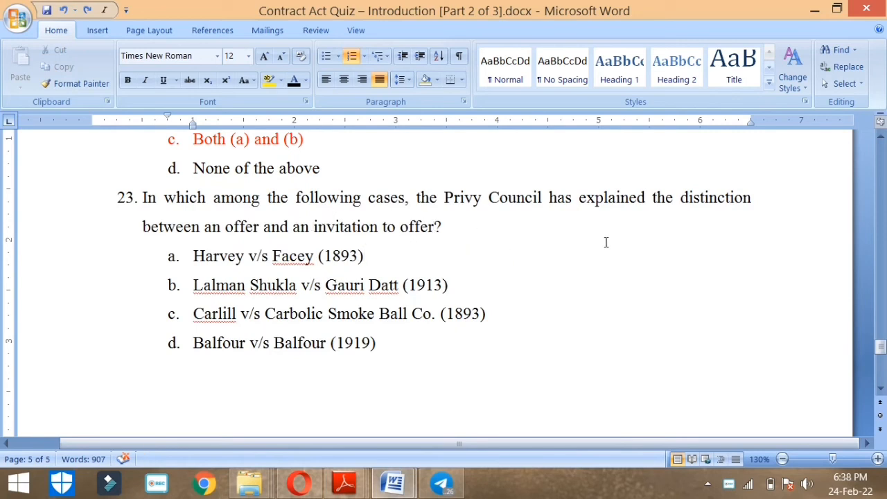
pyautogui.moveTo(499, 238)
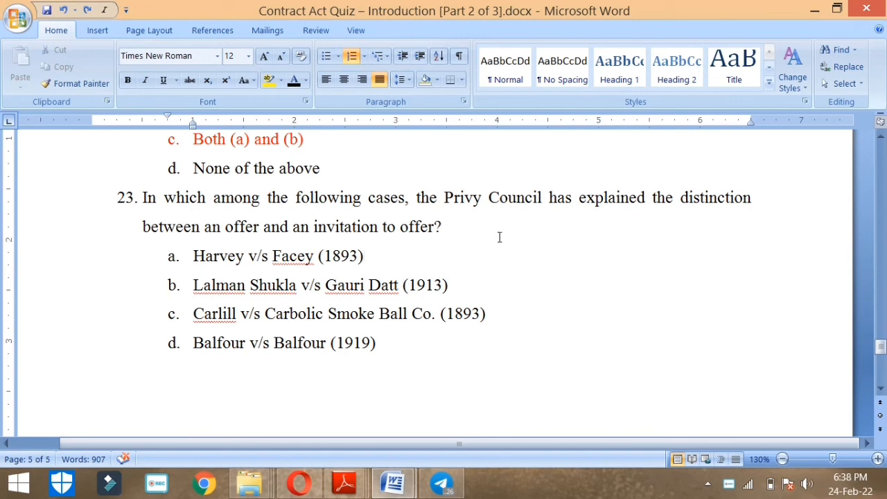
pyautogui.click(363, 255)
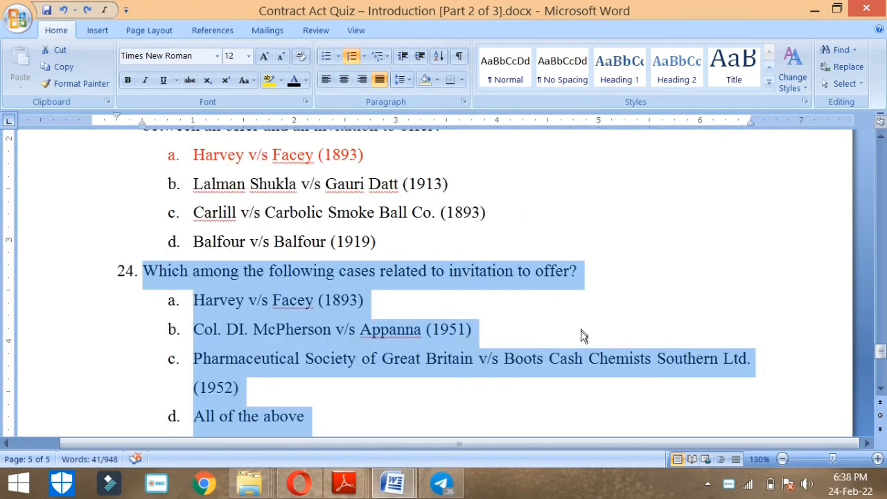
# - Select 'All of the above' as question 24's answer for red marking
pyautogui.scroll(-3)
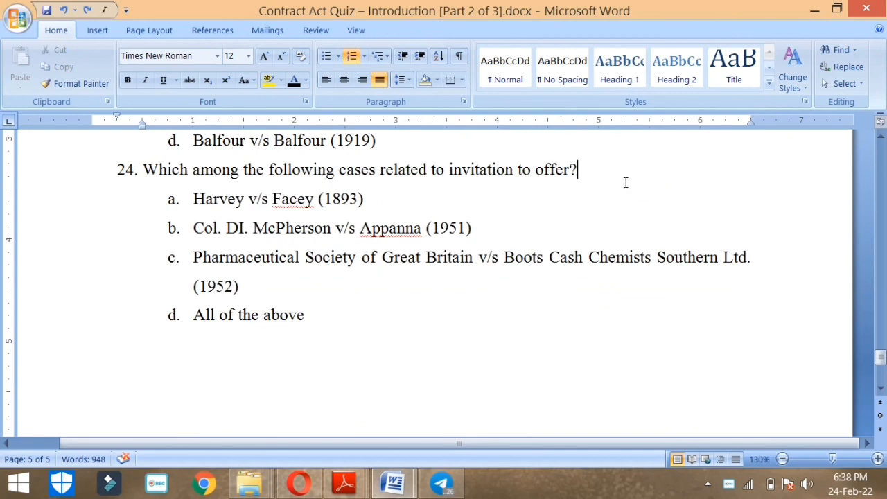
pyautogui.doubleClick(248, 315)
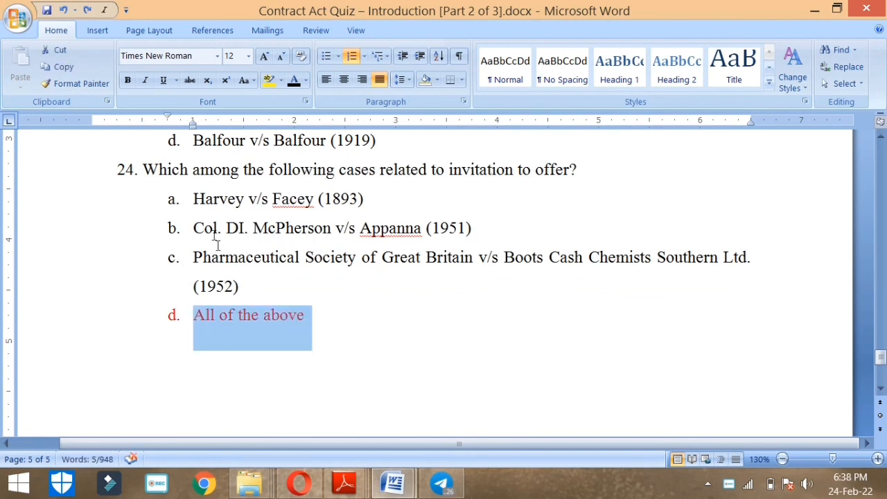
pyautogui.moveTo(292, 228)
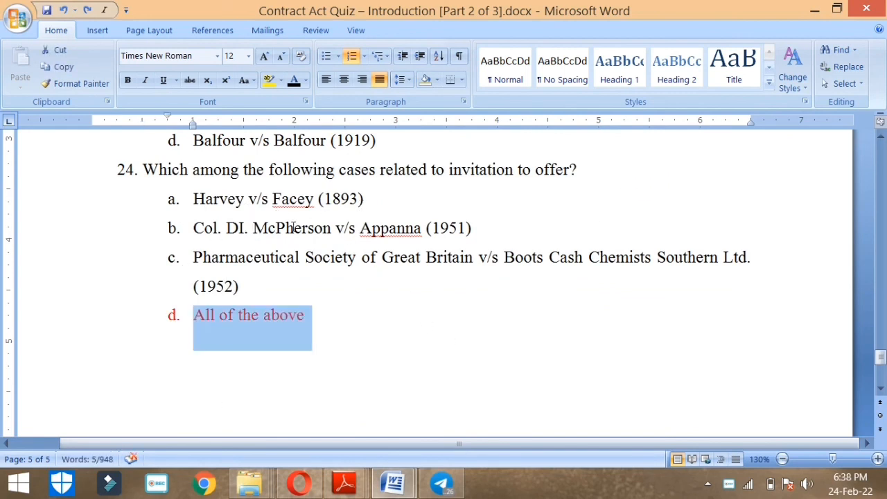
pyautogui.moveTo(339, 229)
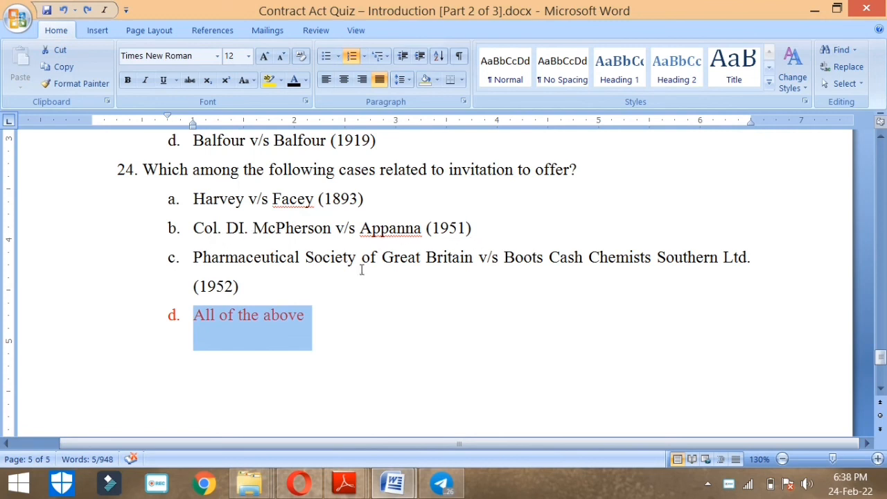
pyautogui.moveTo(549, 256)
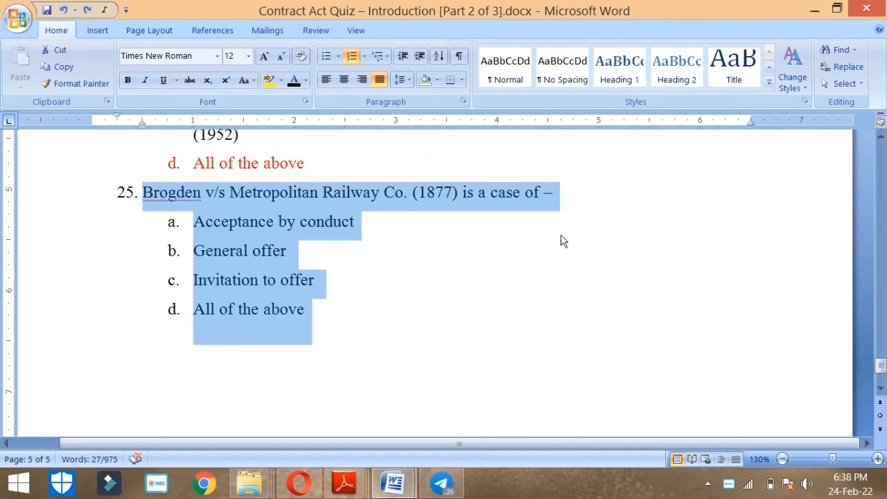
# - Deselect question 25, then select 'Acceptance by conduct' as its answer
pyautogui.click(610, 201)
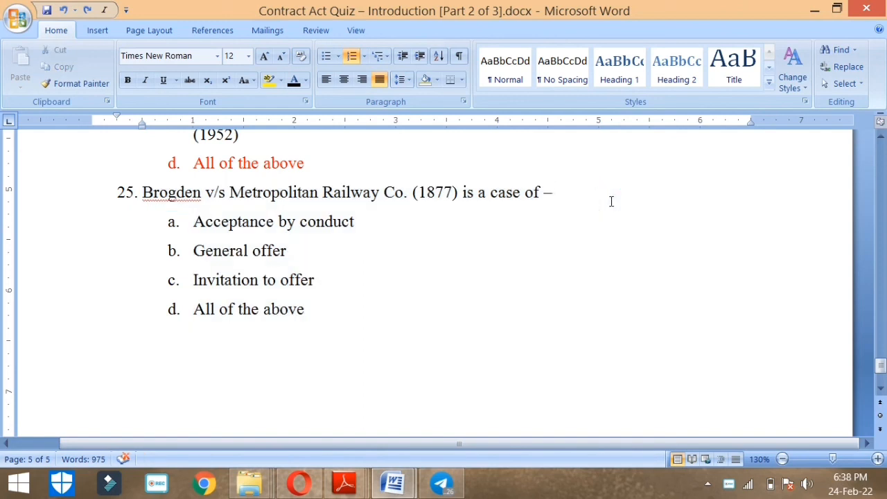
pyautogui.doubleClick(273, 222)
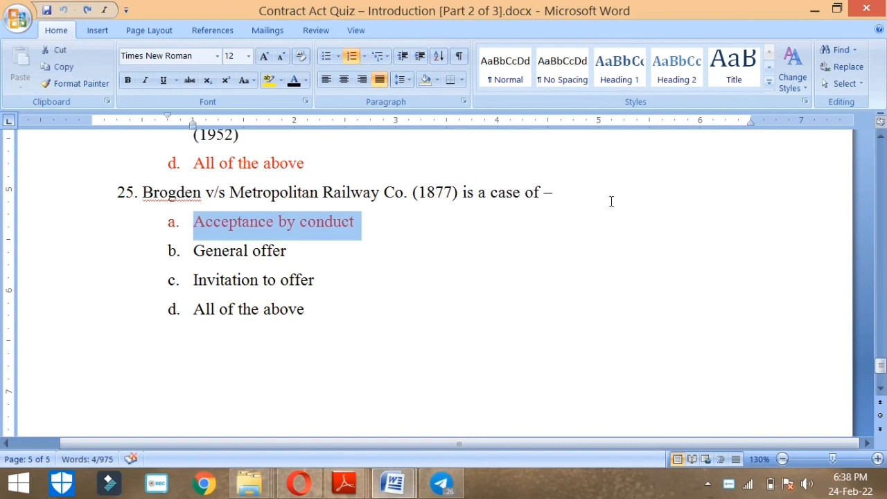